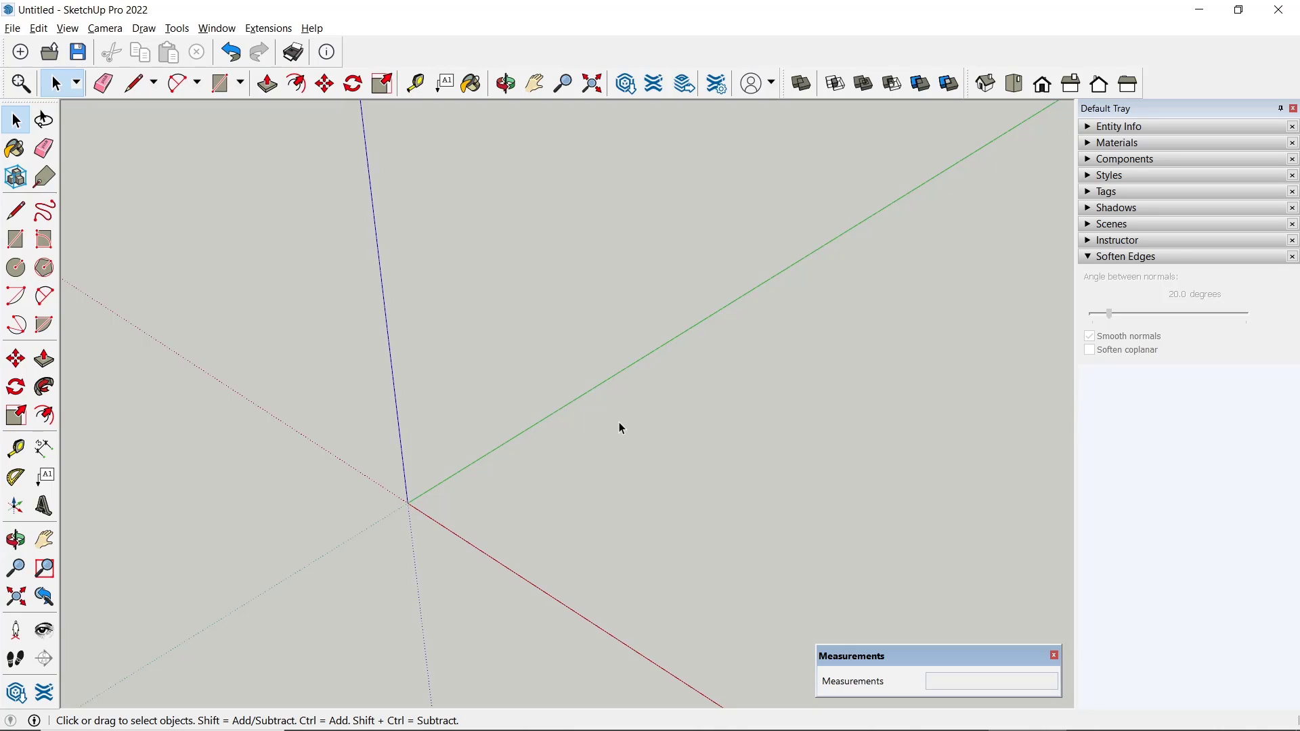
- Draw a 1899 mm by 3345 mm rectangle on the ground and expand the Tags panel
{"action": "left_click", "coordinate": [14, 240]}
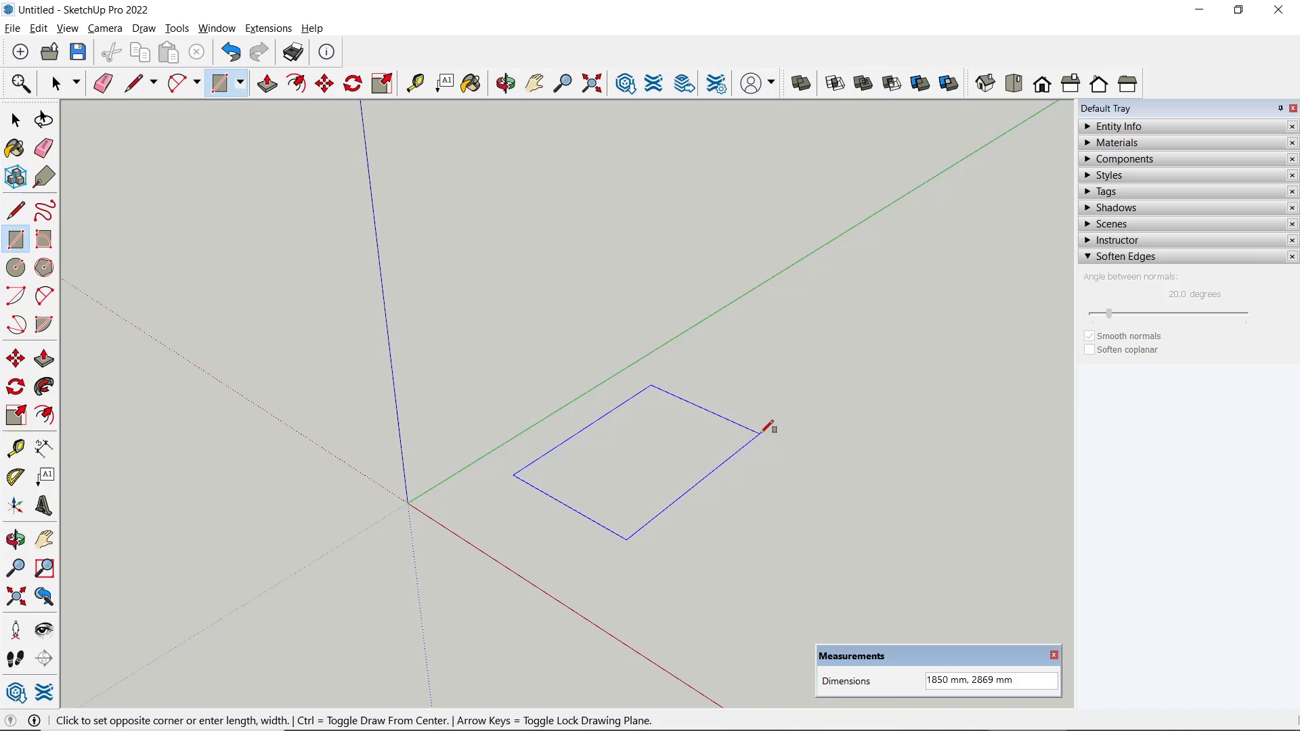
{"action": "left_click", "coordinate": [766, 427]}
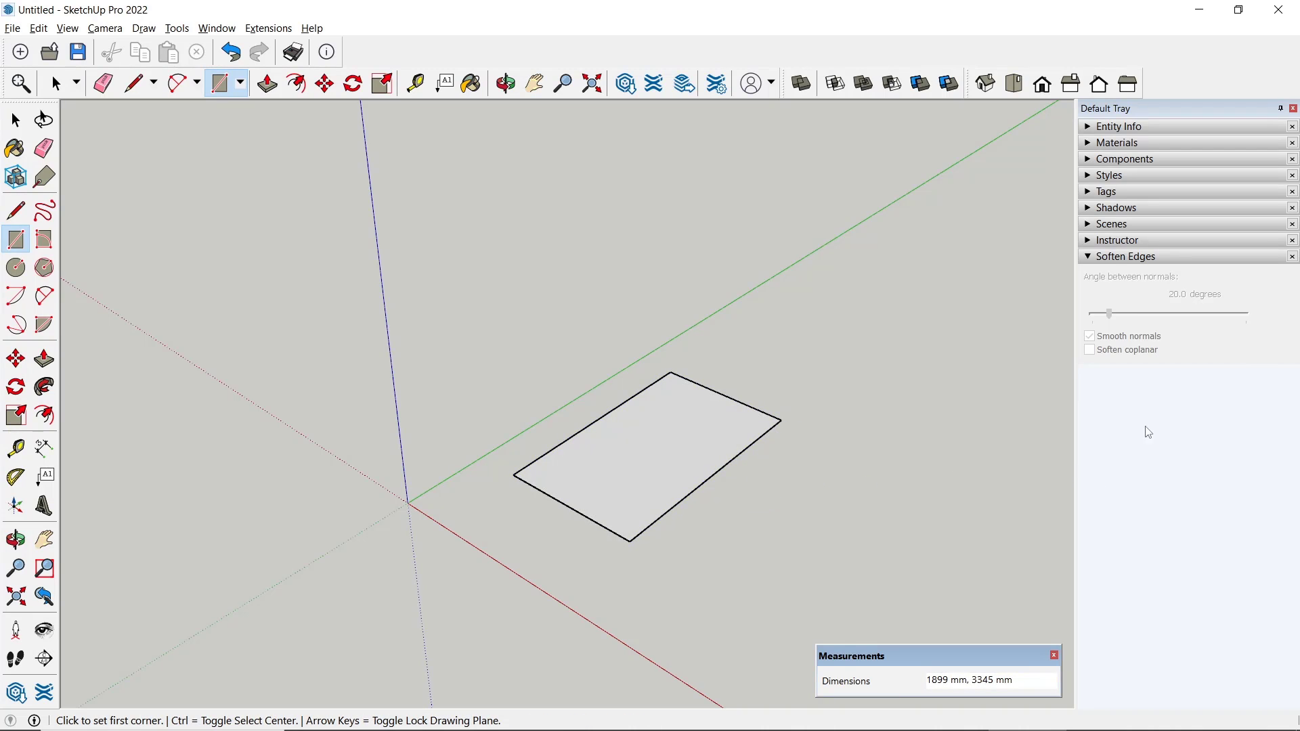
{"action": "left_click", "coordinate": [1107, 191]}
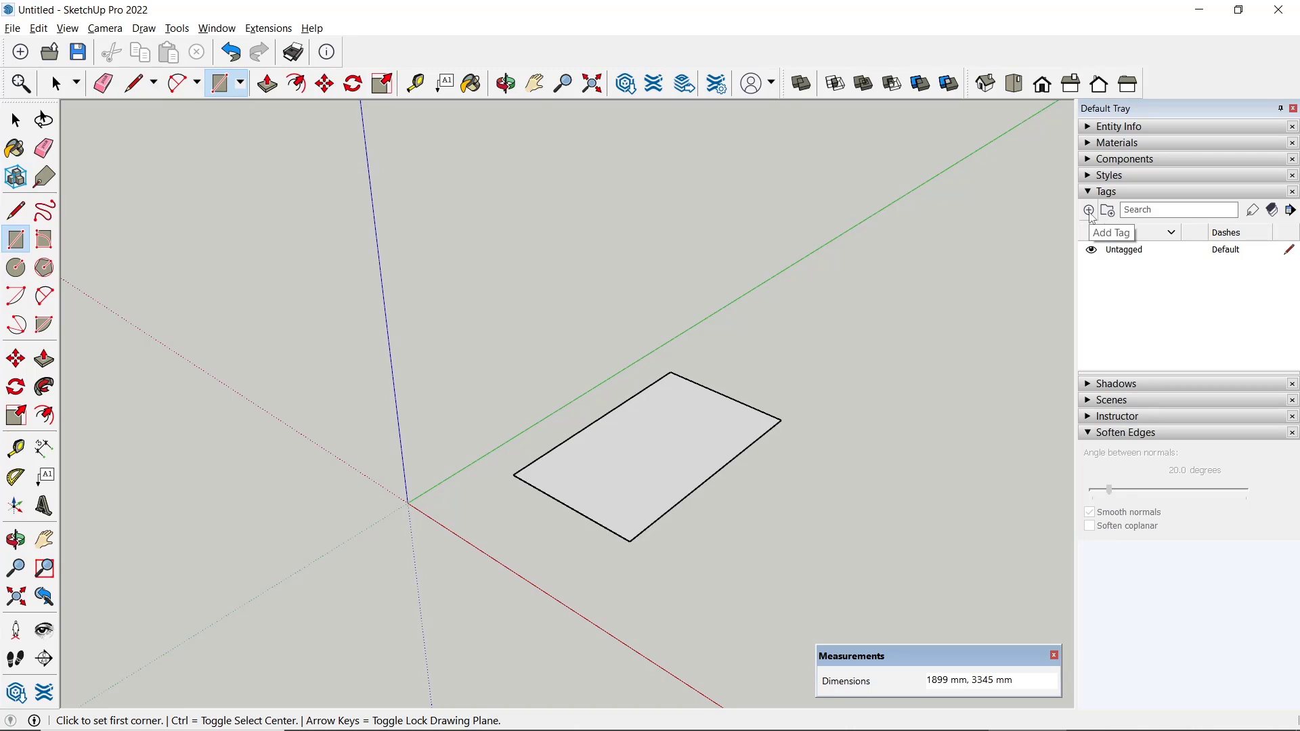
- Add a tag named 'Dimension' and set it as the active tag
{"action": "left_click", "coordinate": [1089, 210]}
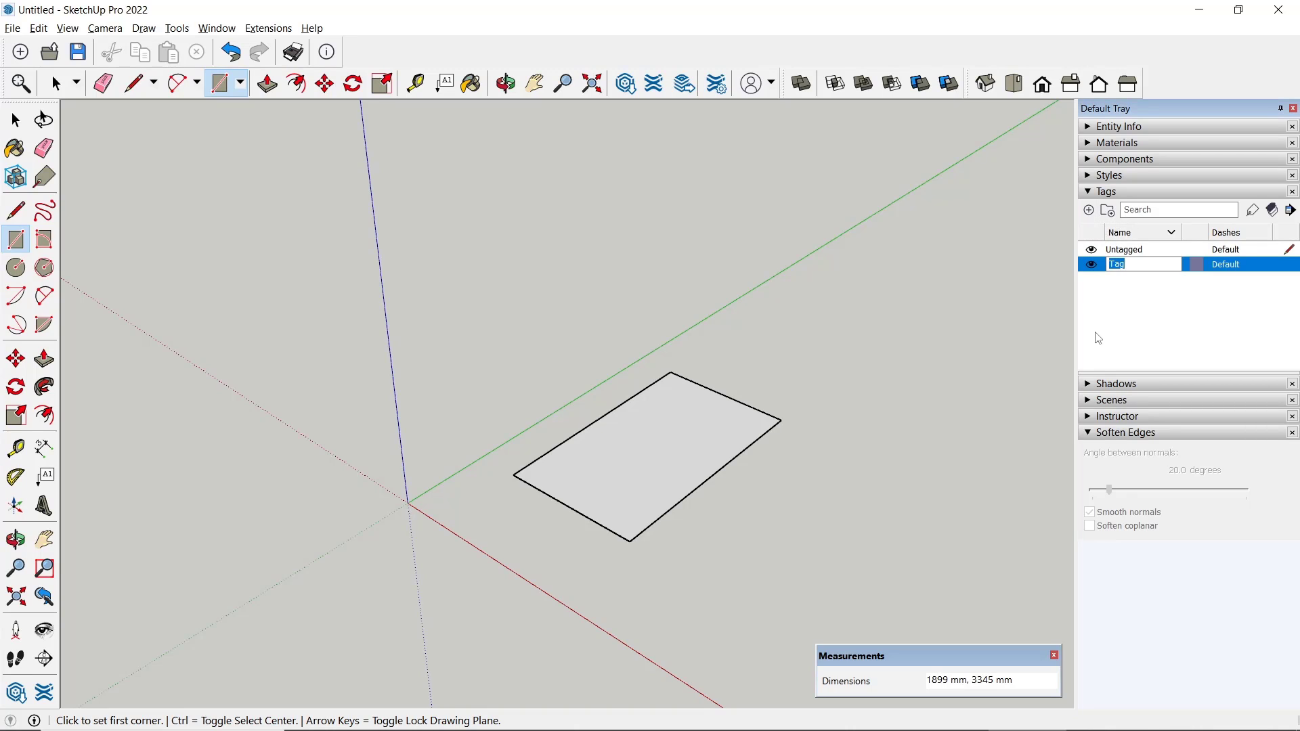
{"action": "type", "text": "Dimension"}
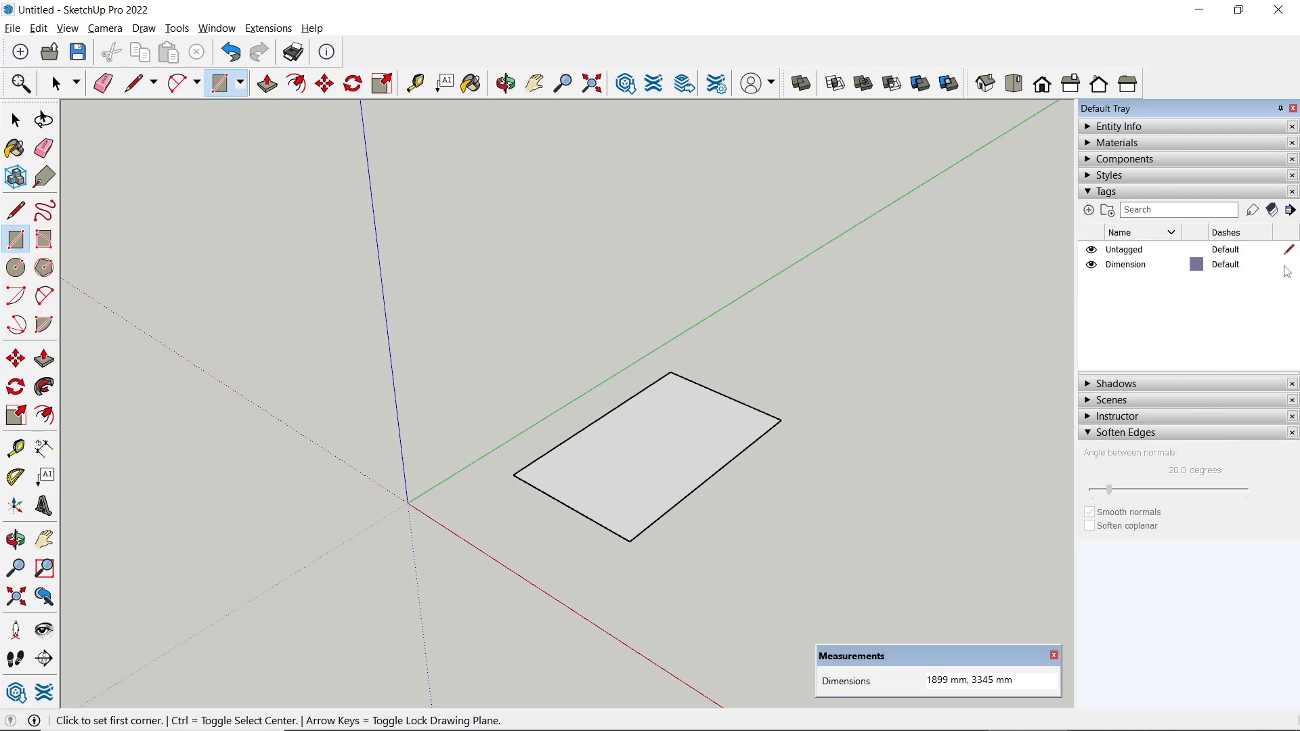
{"action": "left_click", "coordinate": [1125, 263]}
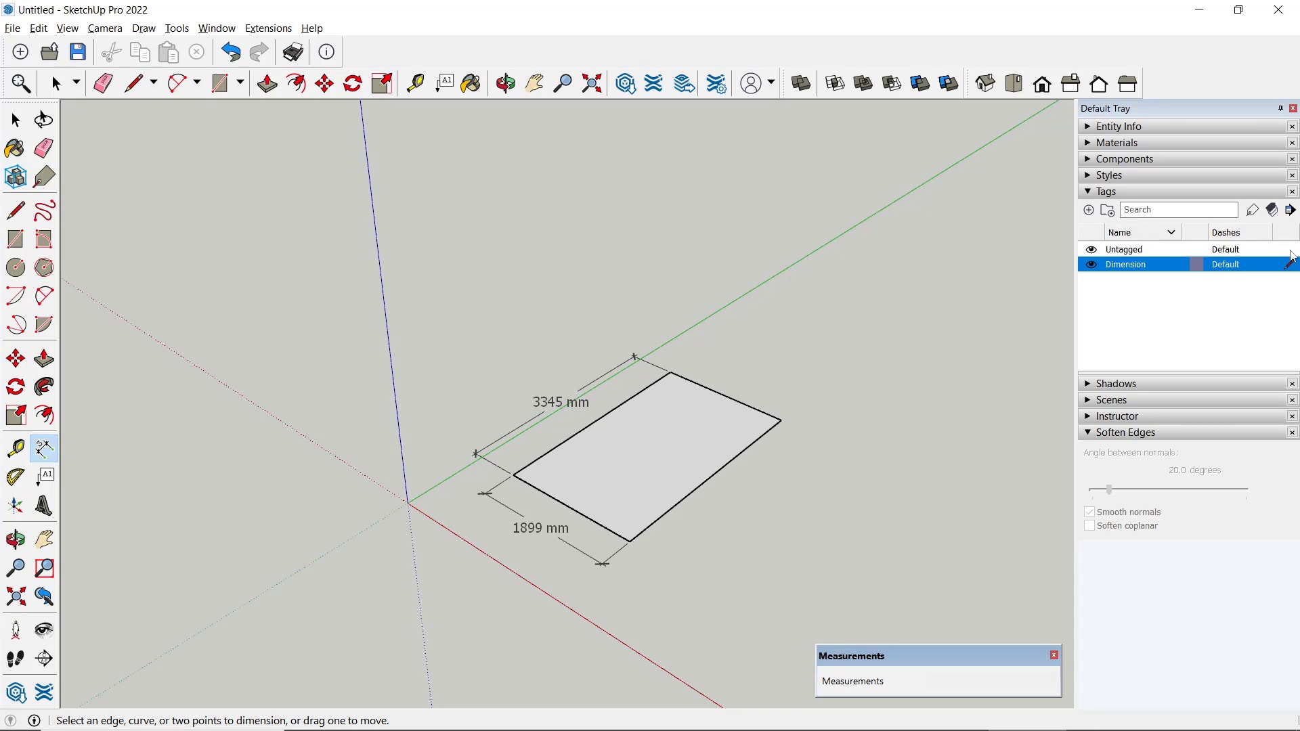
- Set Untagged back as the active tag after placing the 3345 mm and 1899 mm dimensions
{"action": "left_click", "coordinate": [1124, 249]}
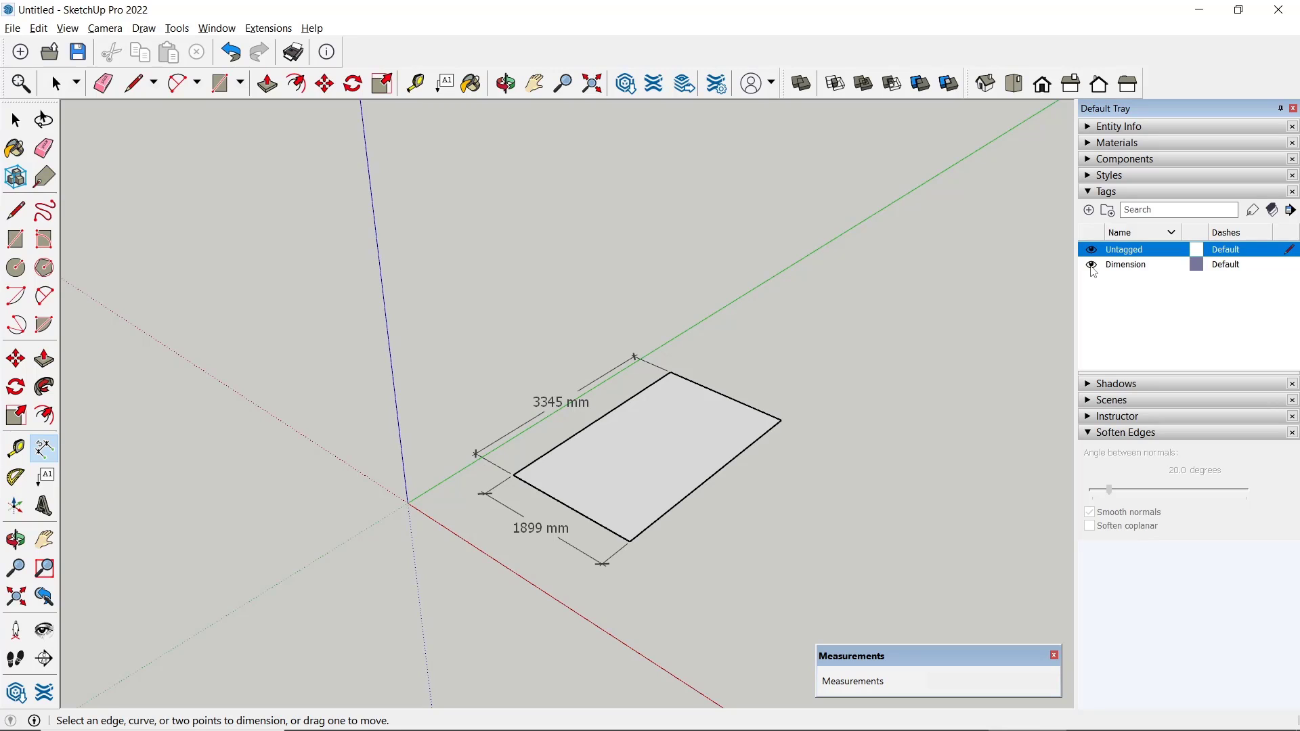
- Set the Dimension row as the active tag in the Tags panel
{"action": "left_click", "coordinate": [1091, 265]}
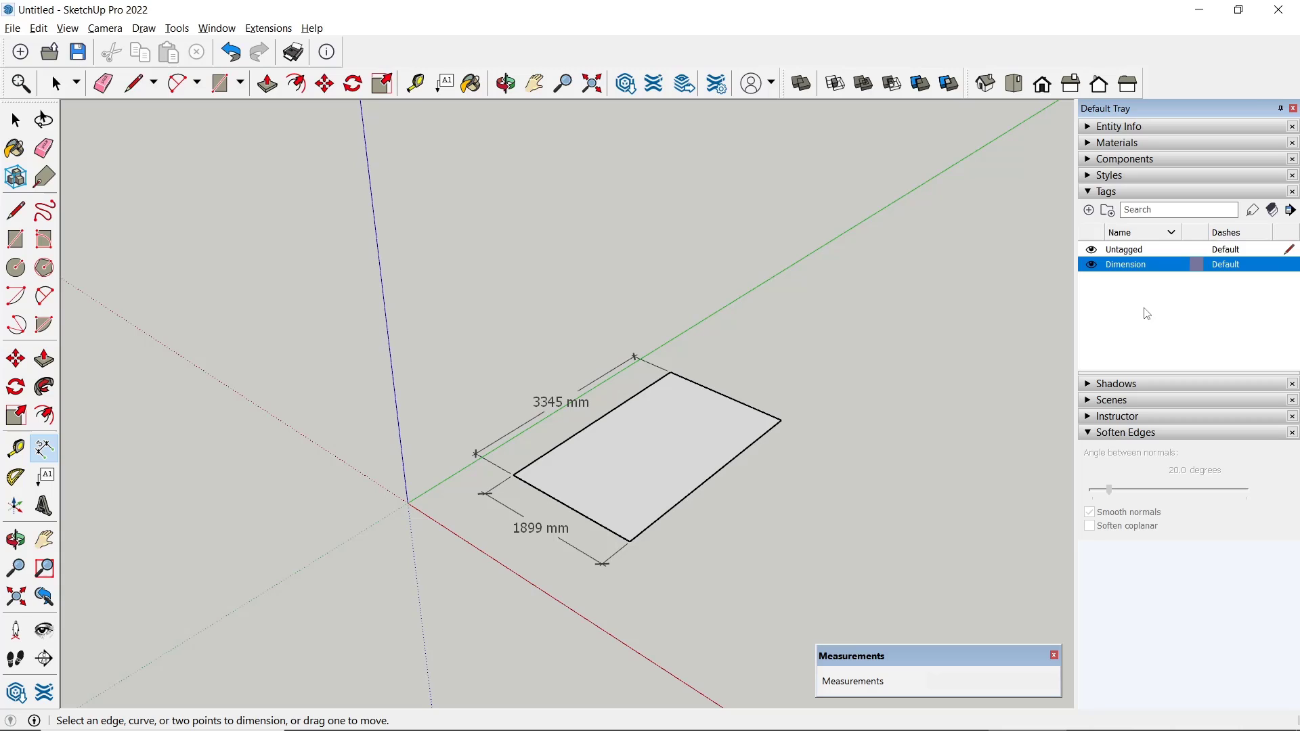
{"action": "mouse_move", "coordinate": [1077, 285]}
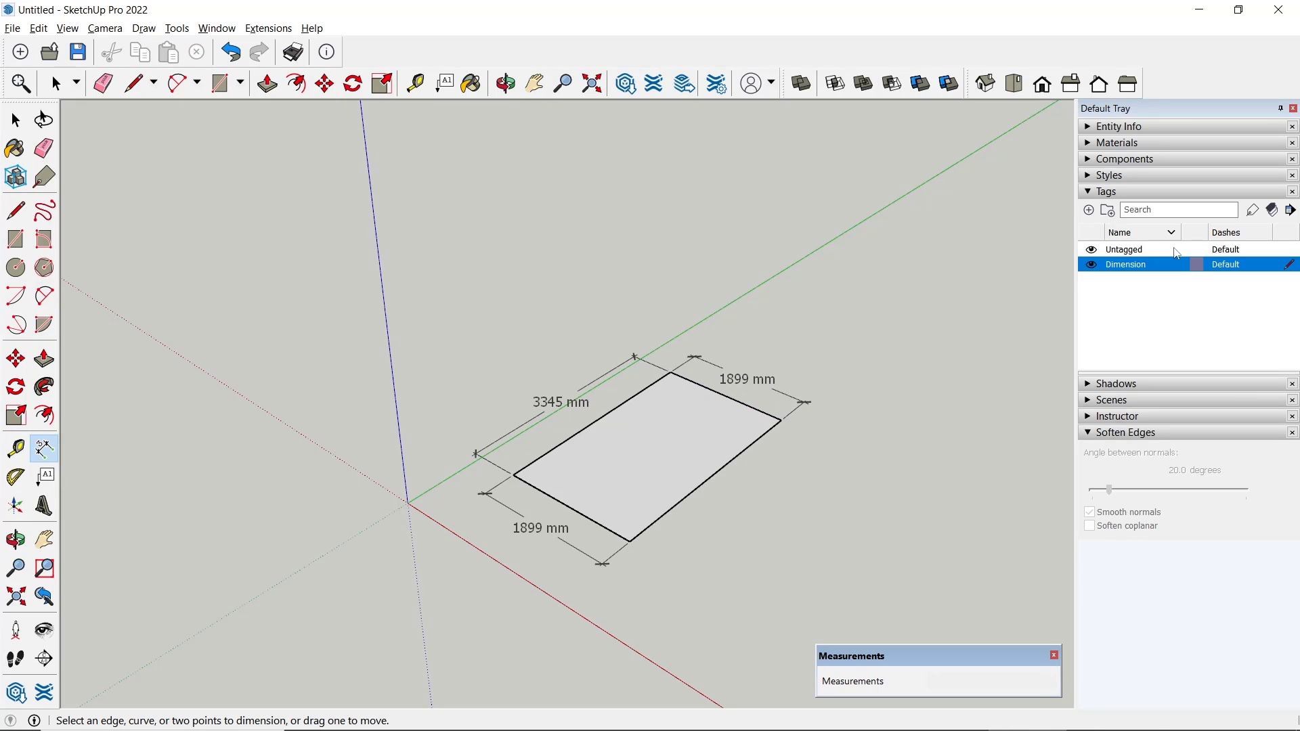
- Make Untagged active, then hide and reshow the Dimension tag's dimension labels
{"action": "left_click", "coordinate": [1123, 248]}
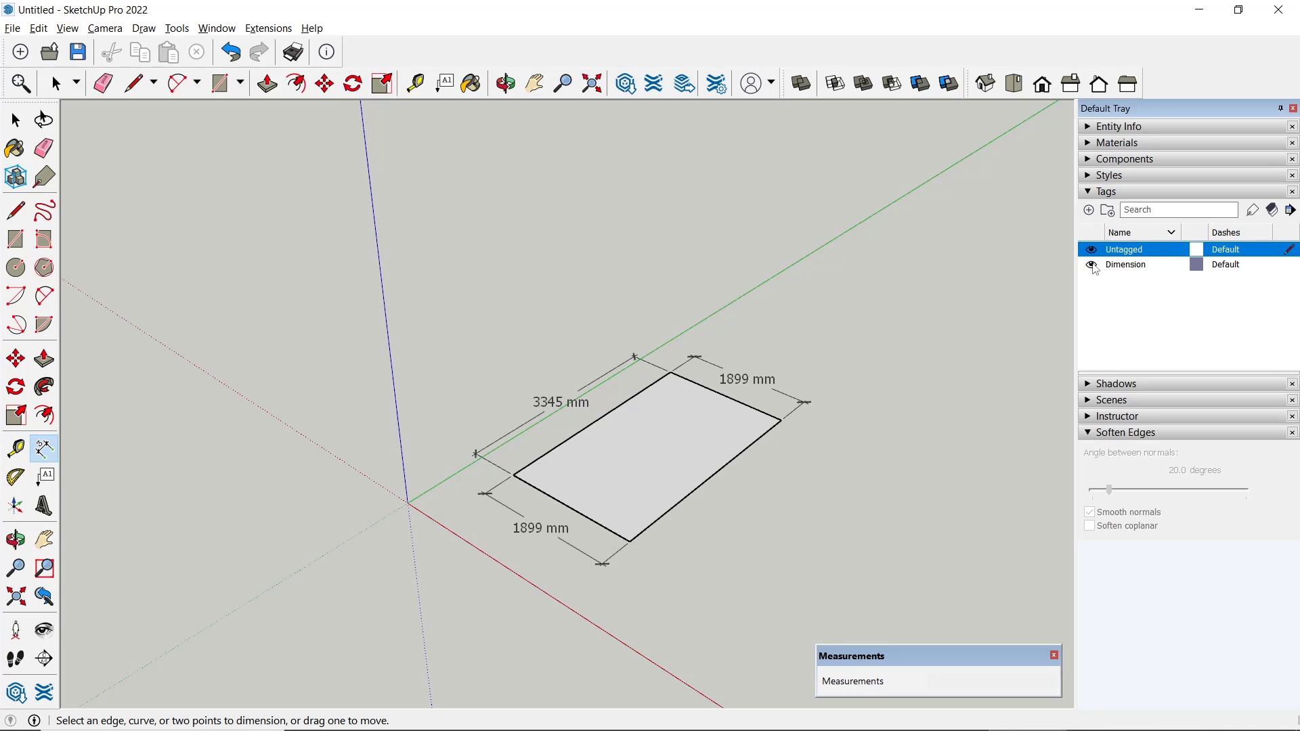
{"action": "left_click", "coordinate": [1092, 265]}
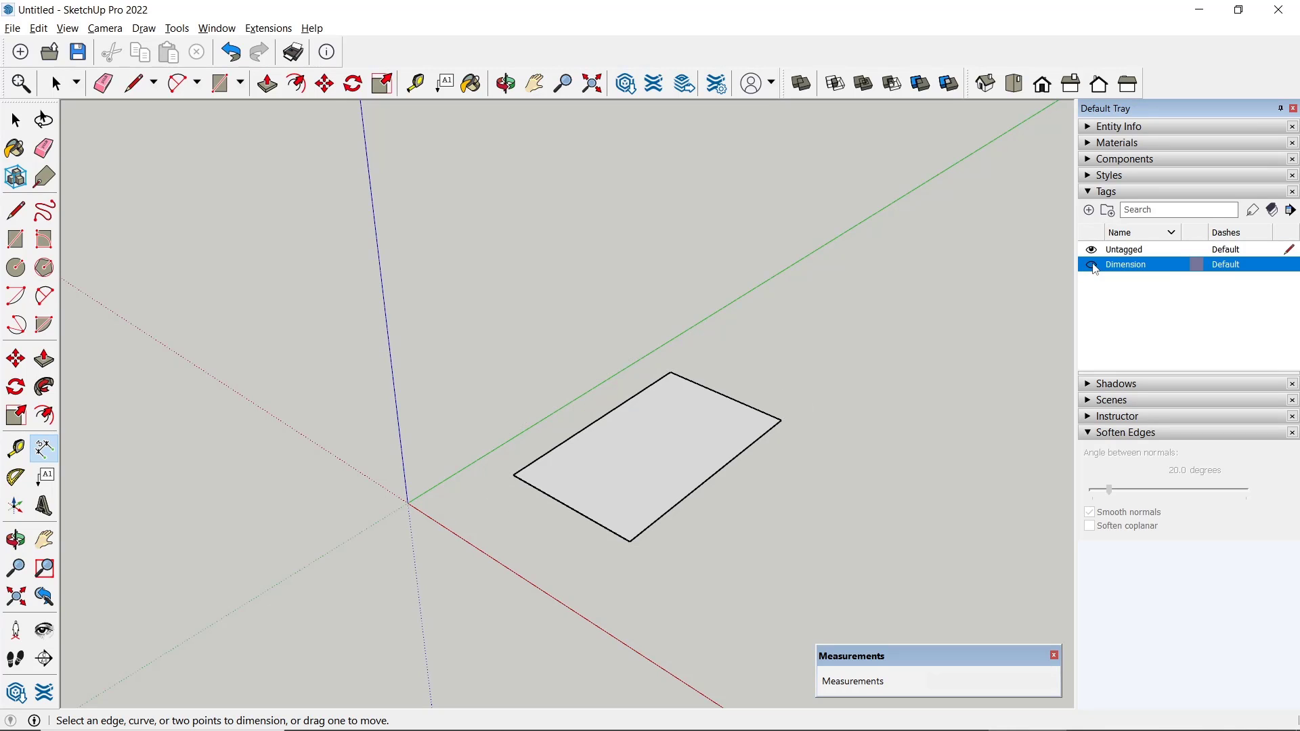
{"action": "left_click", "coordinate": [1092, 265]}
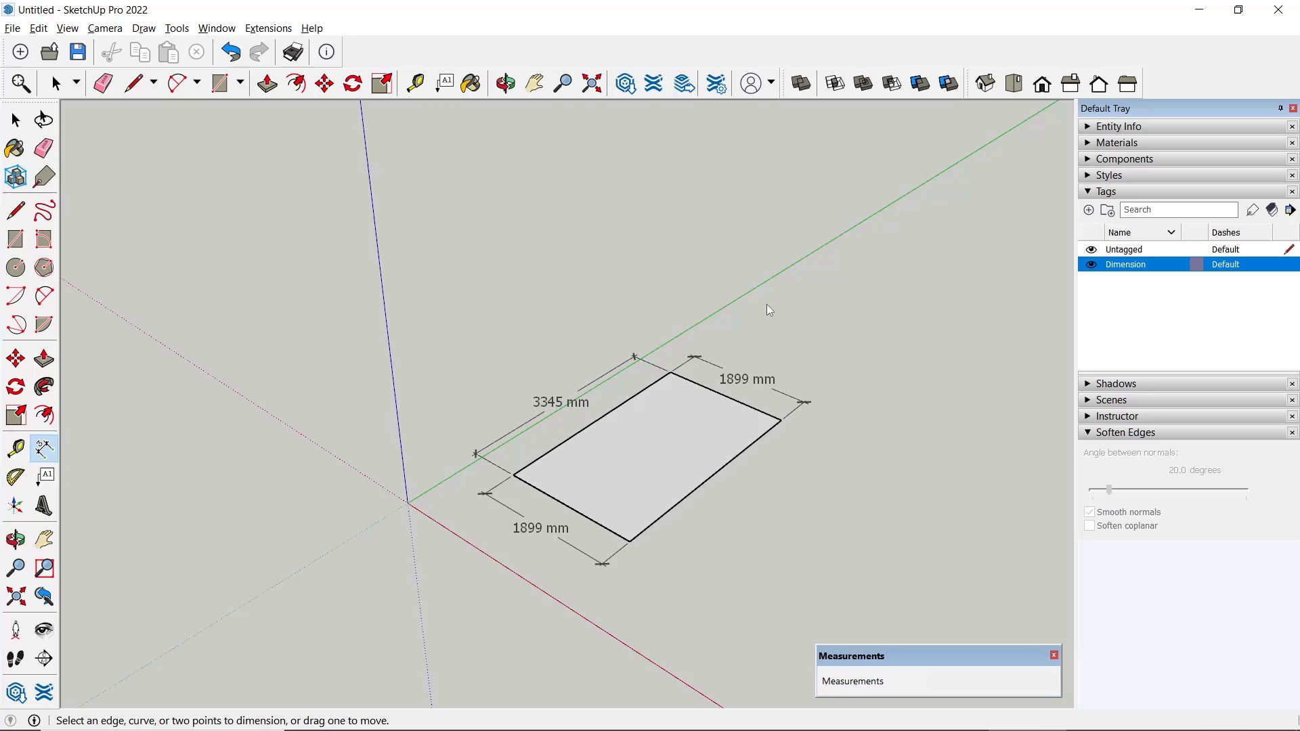